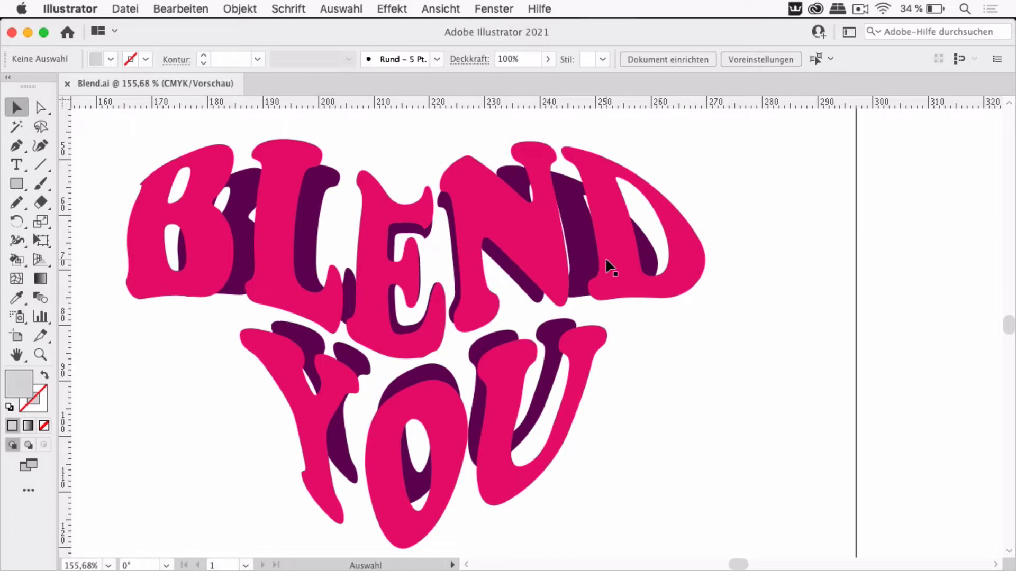
{"action": "mouse_move", "coordinate": [589, 258]}
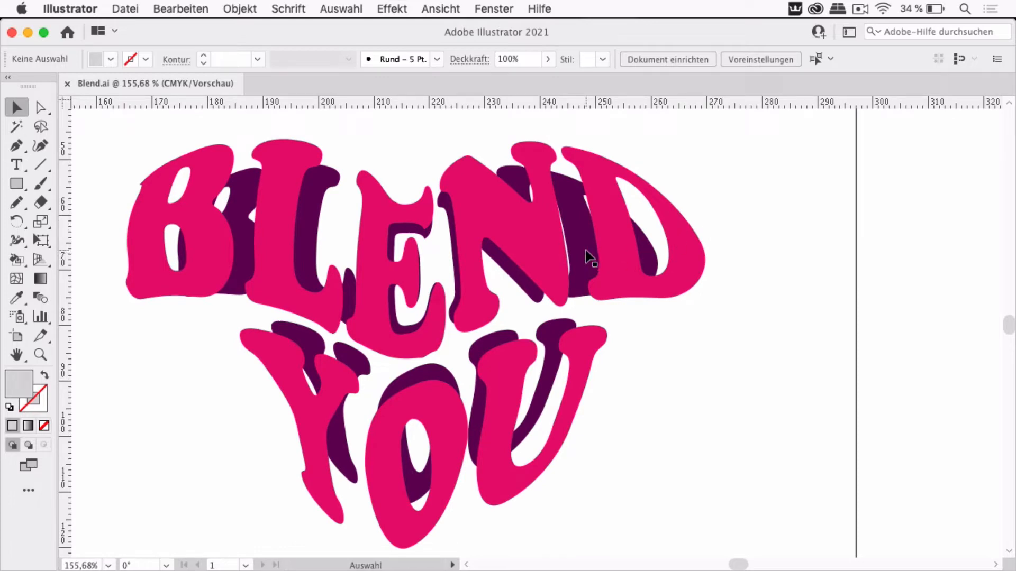
- Select the whole BLEND YOU lettering group, pink letters and purple shadow together
{"action": "left_click", "coordinate": [586, 256]}
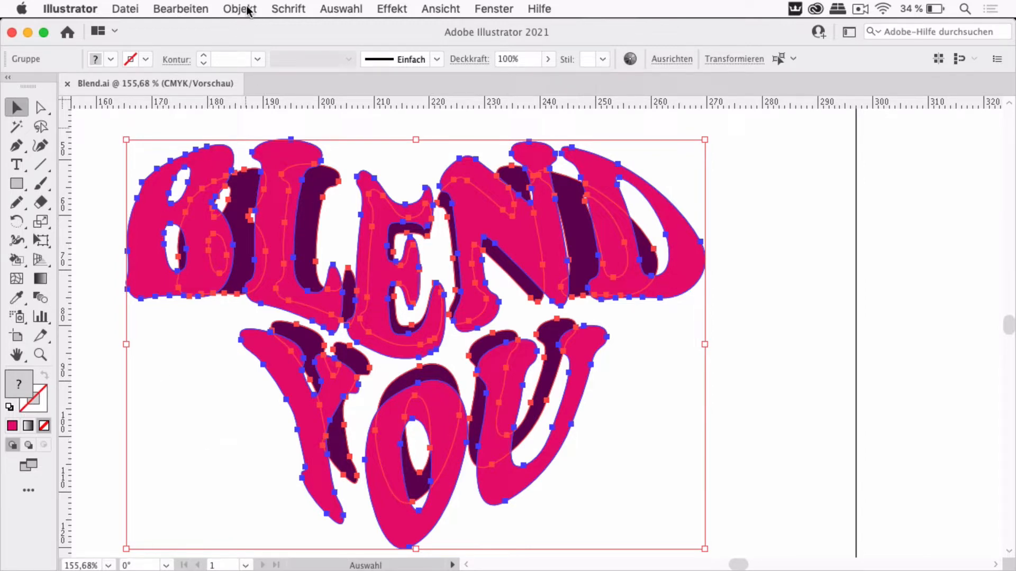
{"action": "left_click", "coordinate": [239, 8]}
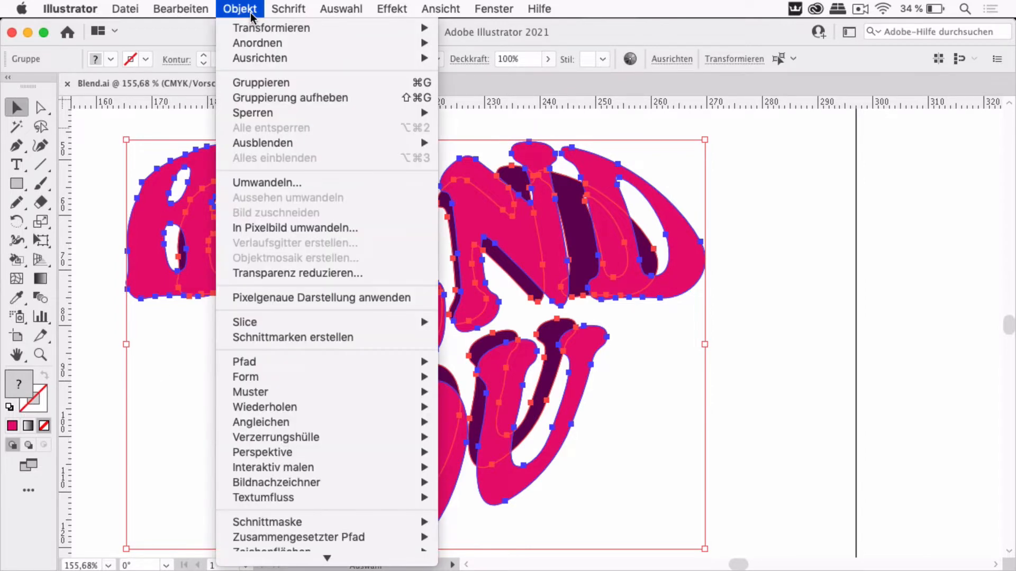
{"action": "mouse_move", "coordinate": [275, 437]}
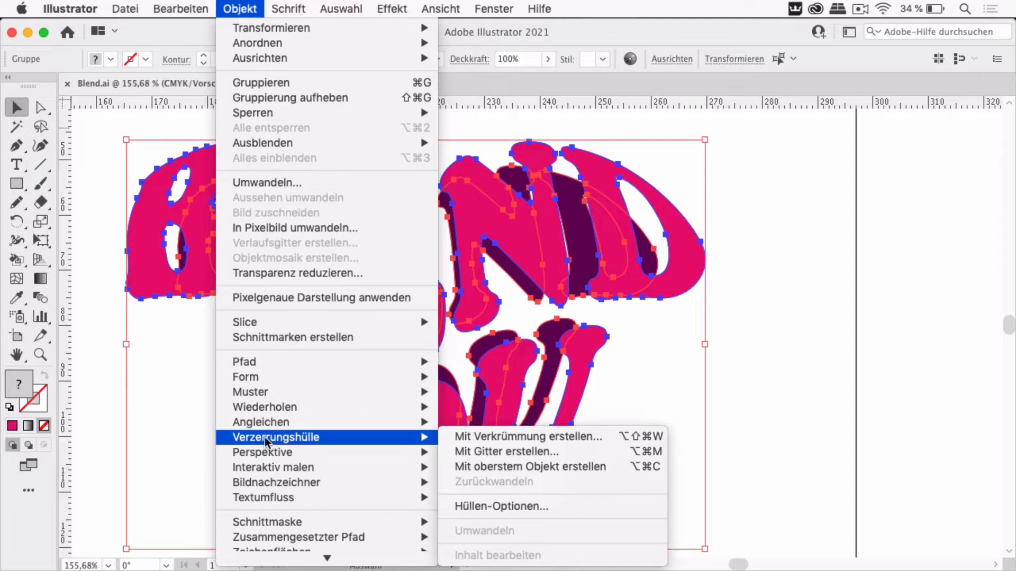
{"action": "mouse_move", "coordinate": [260, 422]}
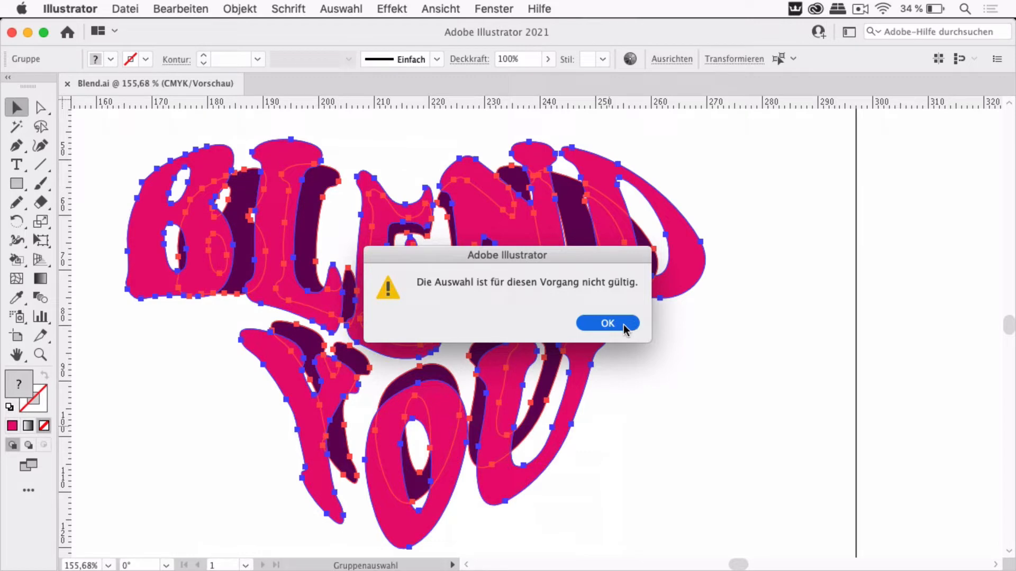
{"action": "left_click", "coordinate": [607, 324]}
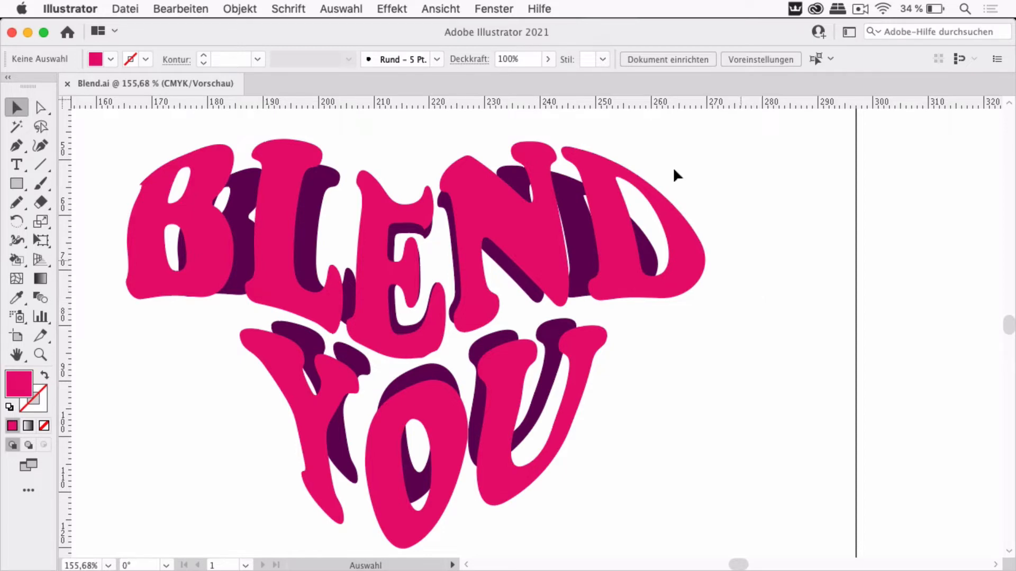
- Show the Ebenen (Layers) panel via Fenster and collapse the Ebene 4 sublayer
{"action": "left_click", "coordinate": [494, 9]}
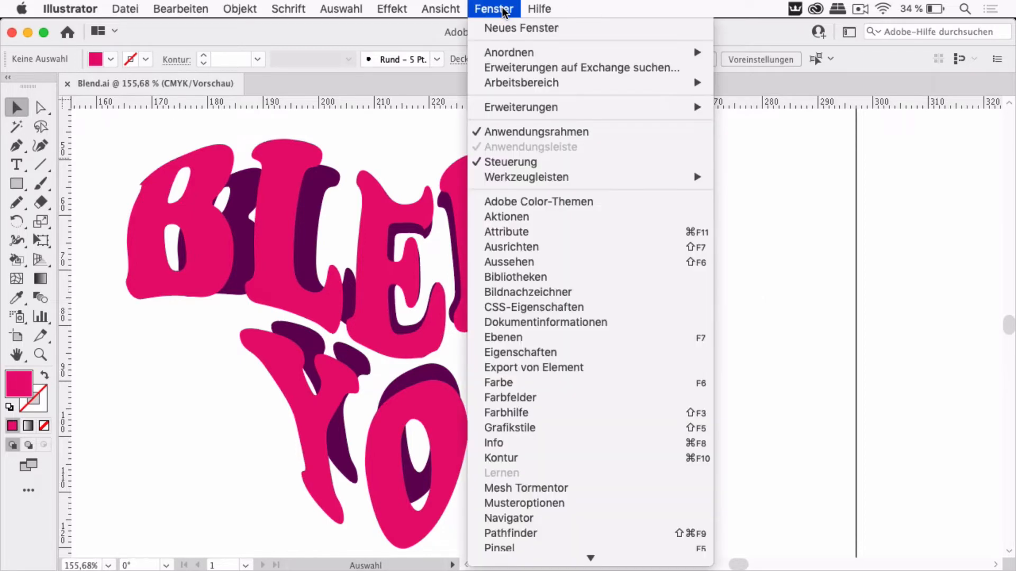
{"action": "left_click", "coordinate": [502, 336]}
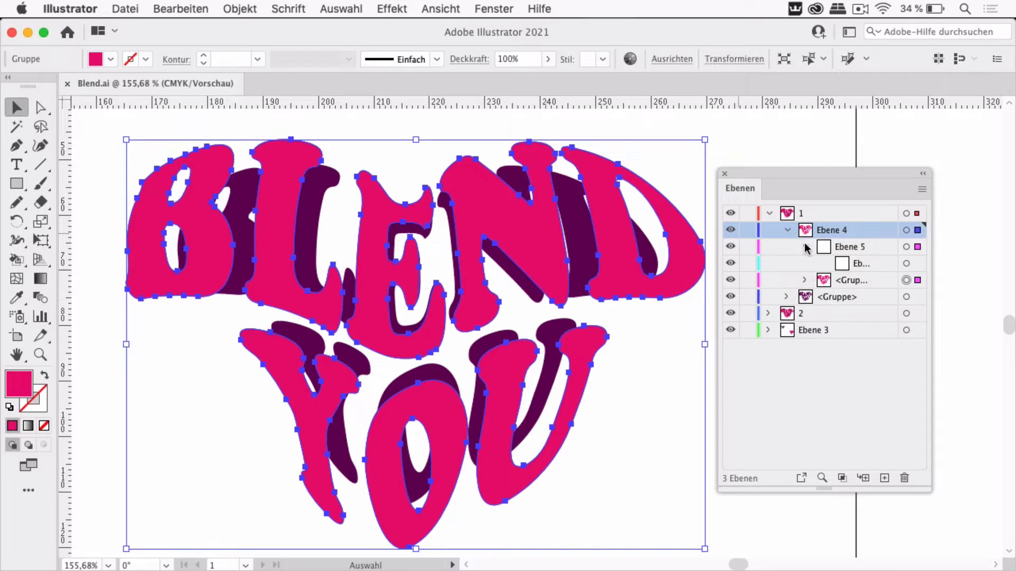
{"action": "left_click", "coordinate": [786, 230]}
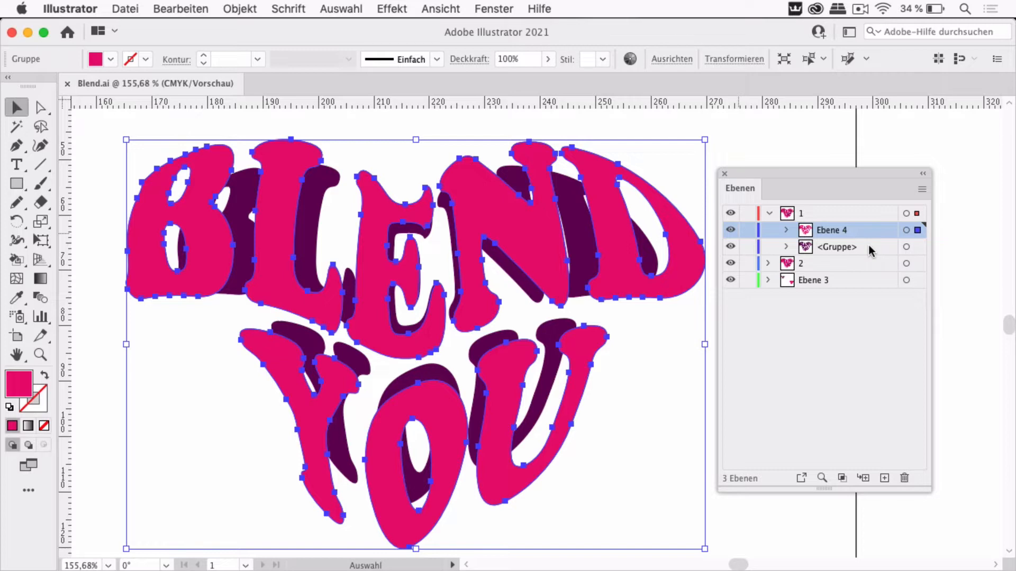
{"action": "mouse_move", "coordinate": [870, 235]}
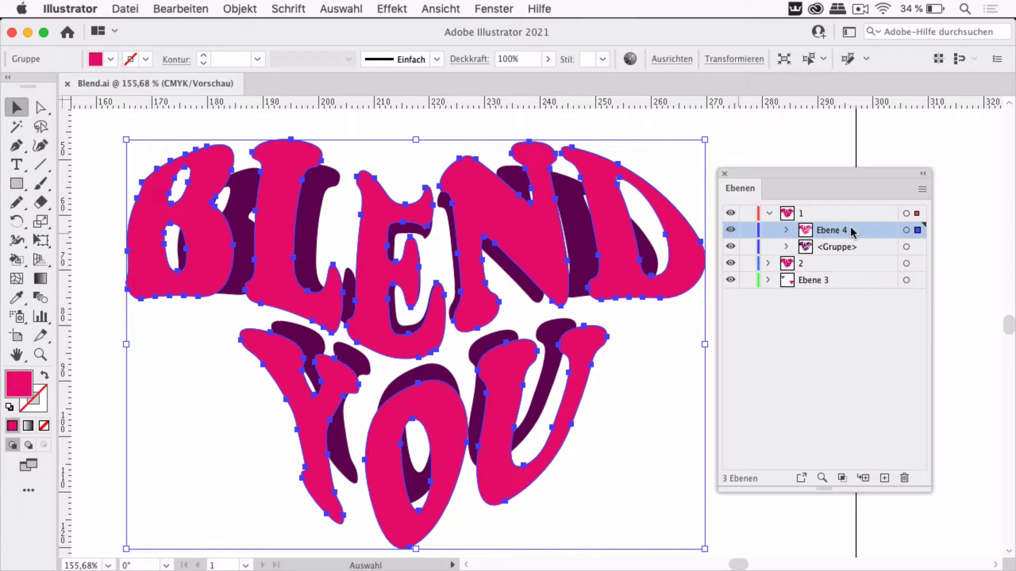
{"action": "mouse_move", "coordinate": [855, 250]}
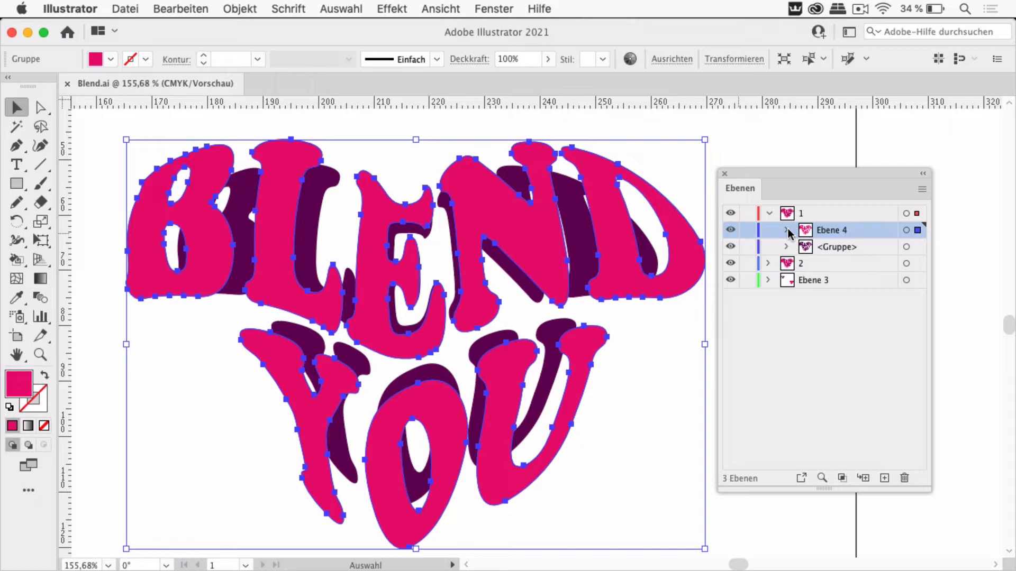
- Expand Ebene 4 and both lettering groups to their letter paths, enlarging the layer list
{"action": "left_click", "coordinate": [786, 230]}
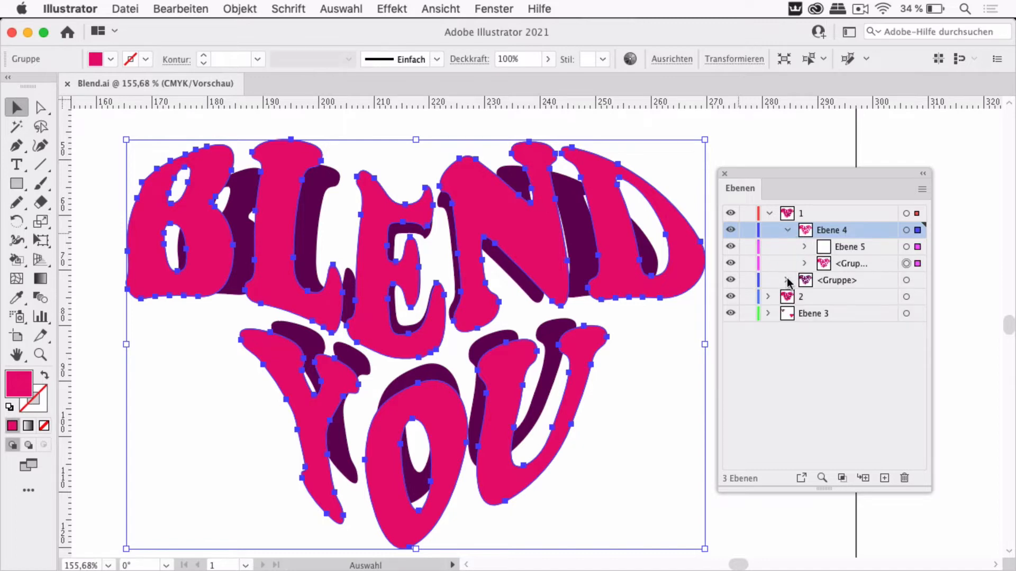
{"action": "left_click", "coordinate": [769, 279]}
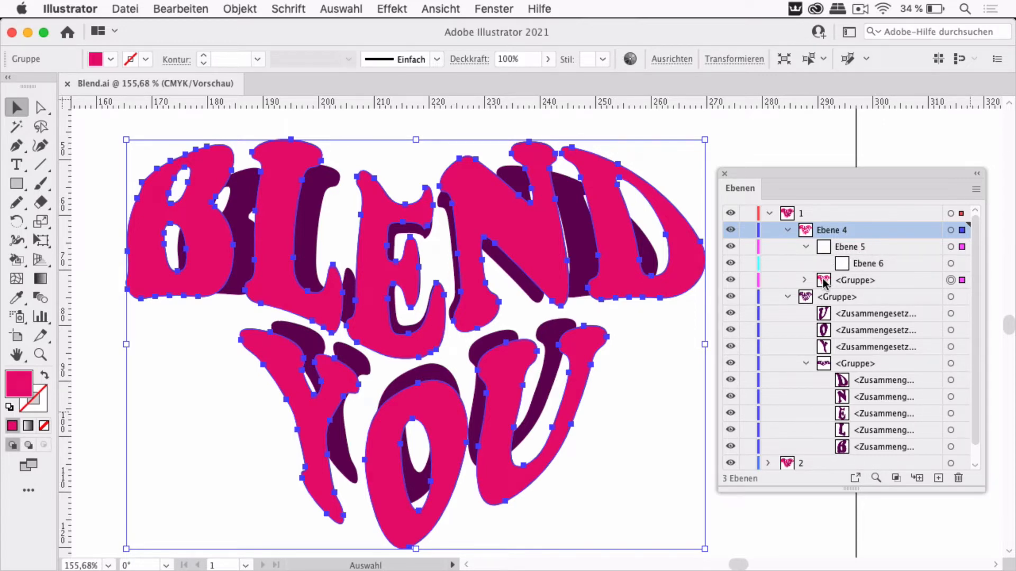
{"action": "left_click", "coordinate": [804, 280]}
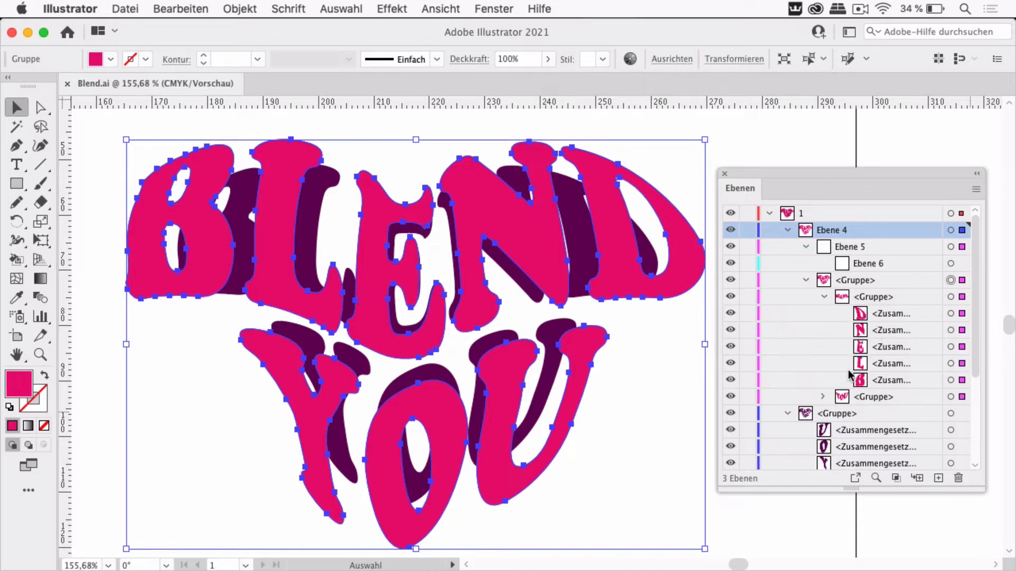
{"action": "scroll", "scroll_direction": "down", "scroll_amount": 3}
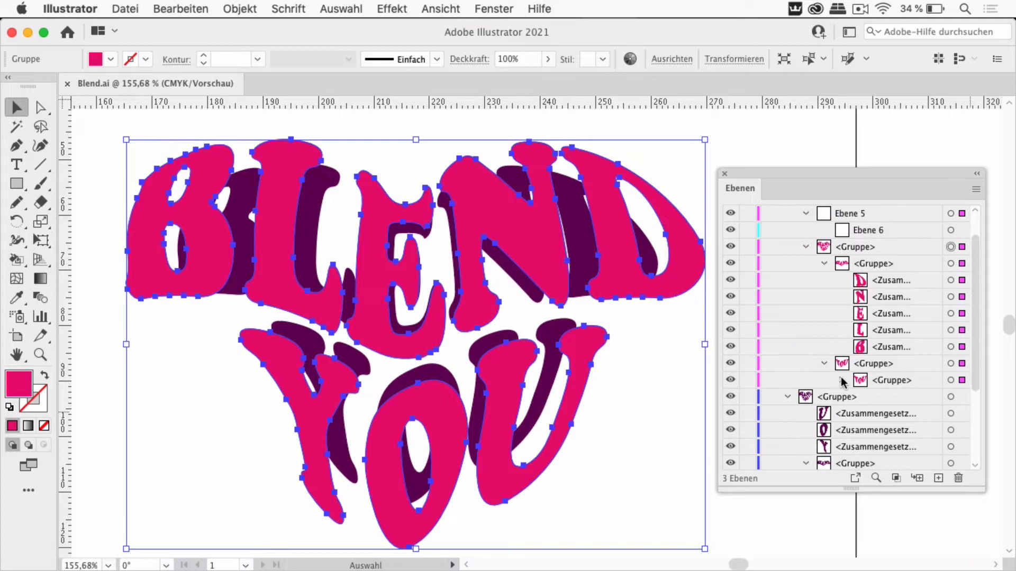
{"action": "left_click_drag", "start_coordinate": [852, 172], "coordinate": [745, 56]}
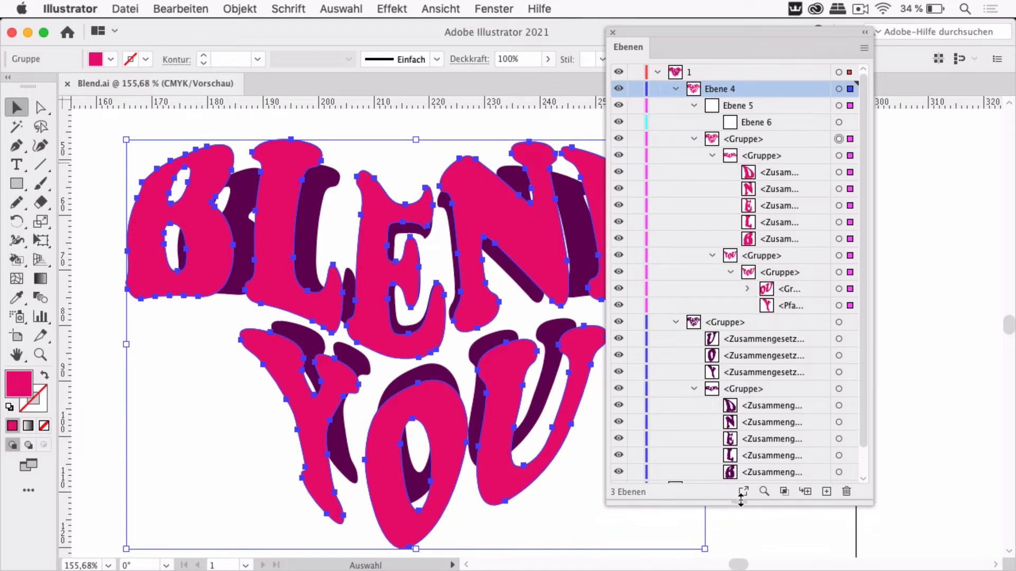
{"action": "mouse_move", "coordinate": [723, 333]}
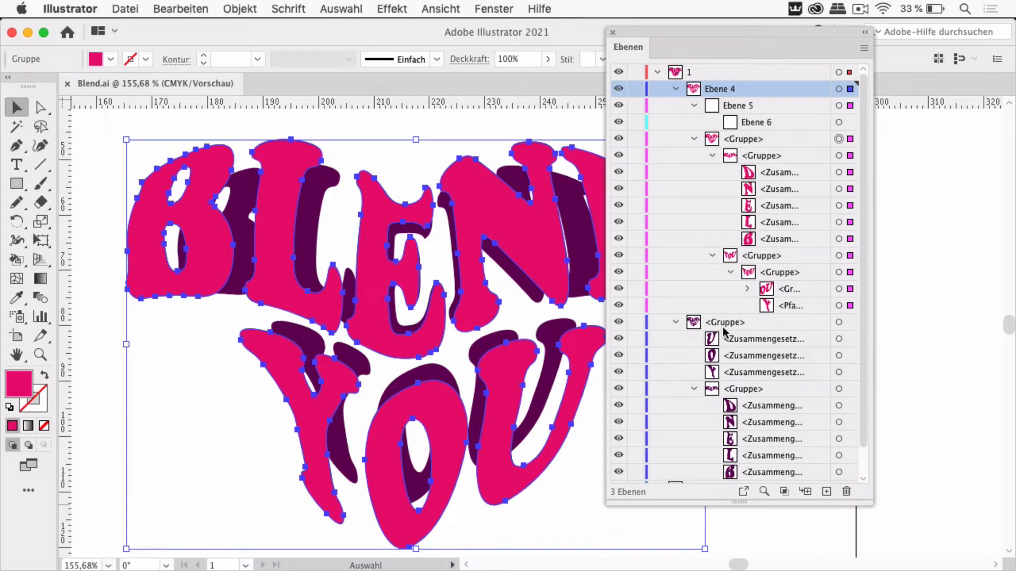
{"action": "mouse_move", "coordinate": [751, 244]}
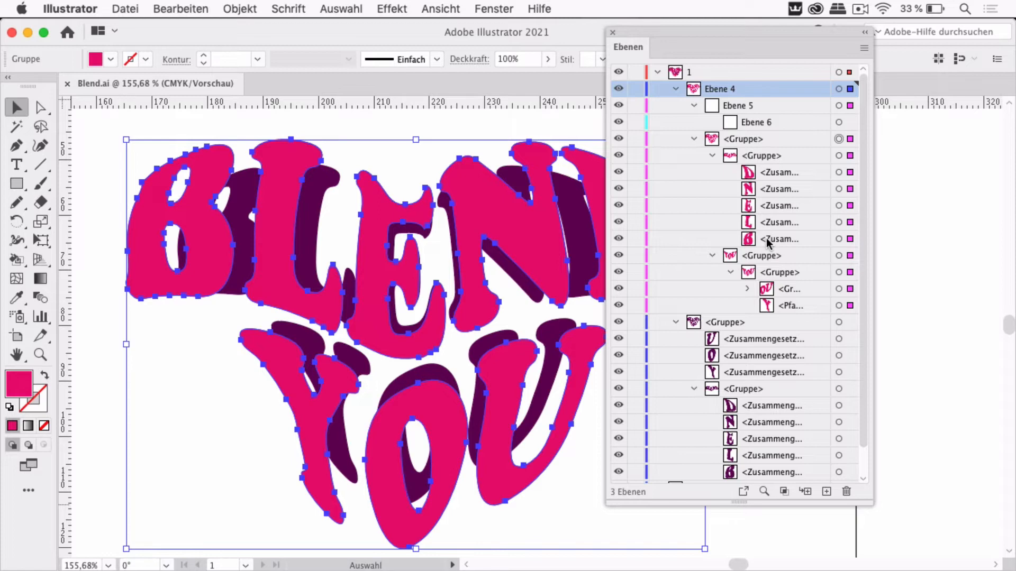
{"action": "mouse_move", "coordinate": [719, 414]}
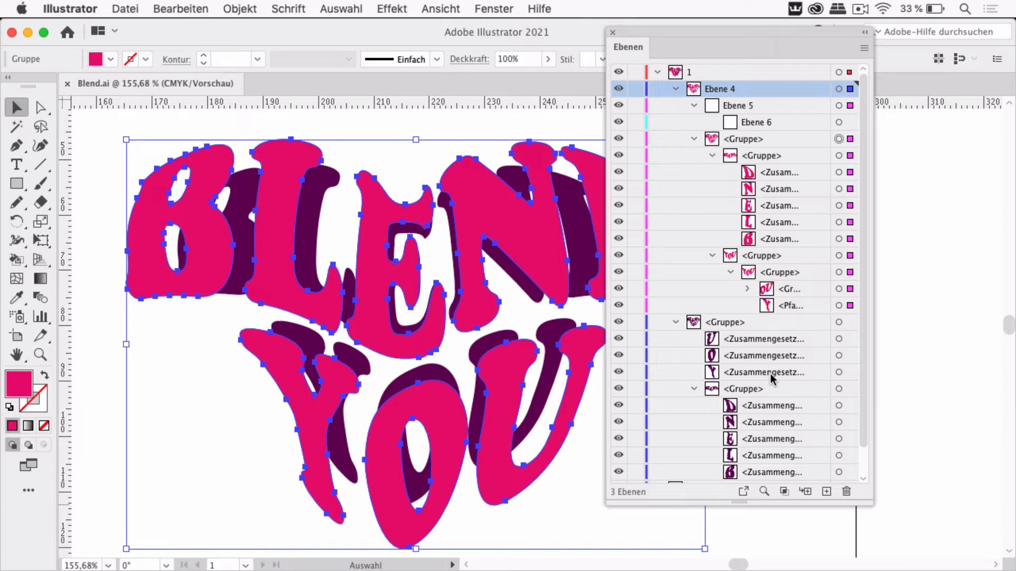
{"action": "mouse_move", "coordinate": [717, 33]}
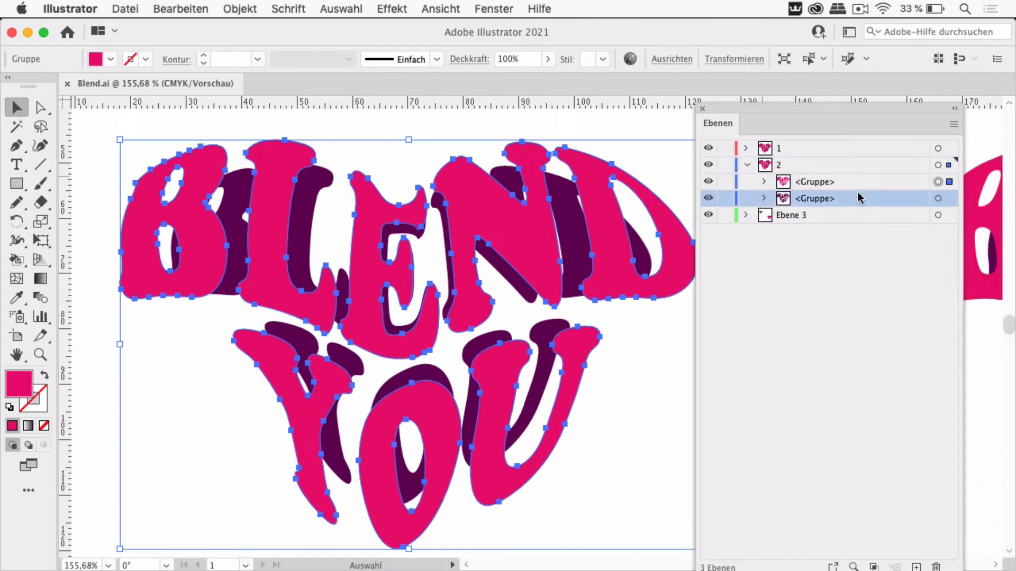
- Expand both <Gruppe> entries under layer 2 down to their compound letter paths
{"action": "left_click", "coordinate": [763, 198]}
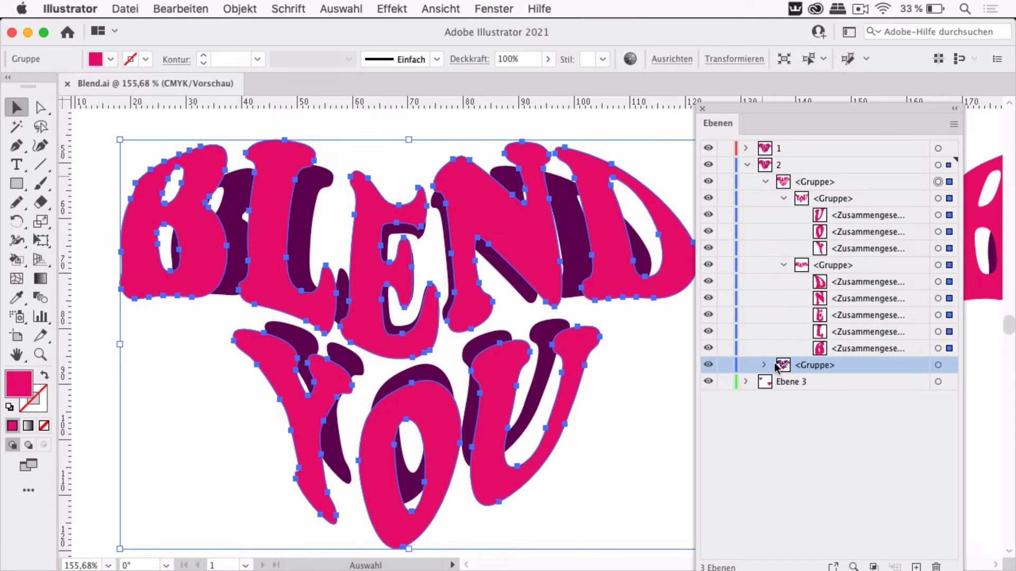
{"action": "left_click", "coordinate": [762, 365]}
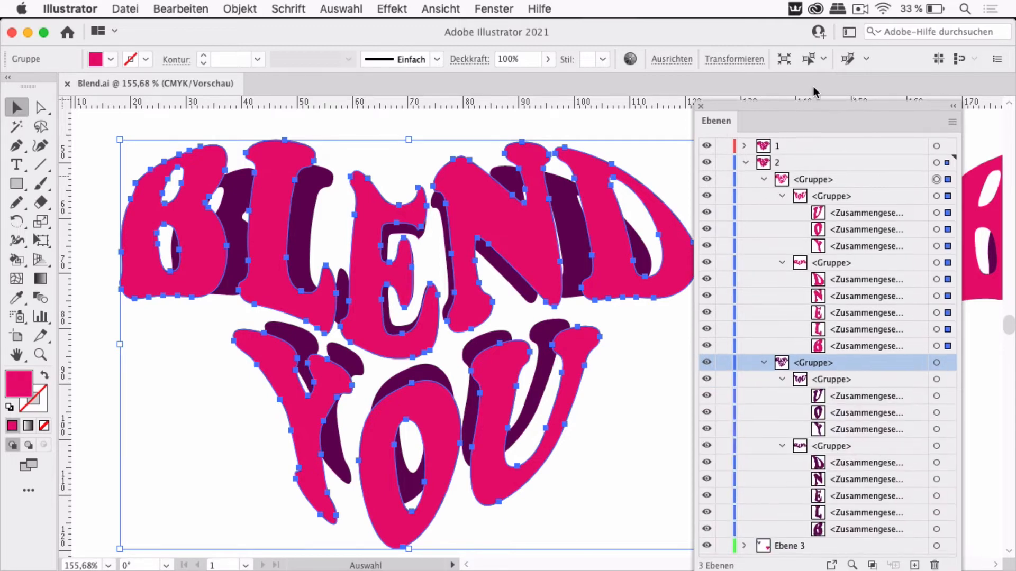
{"action": "left_click_drag", "start_coordinate": [716, 120], "coordinate": [740, 39]}
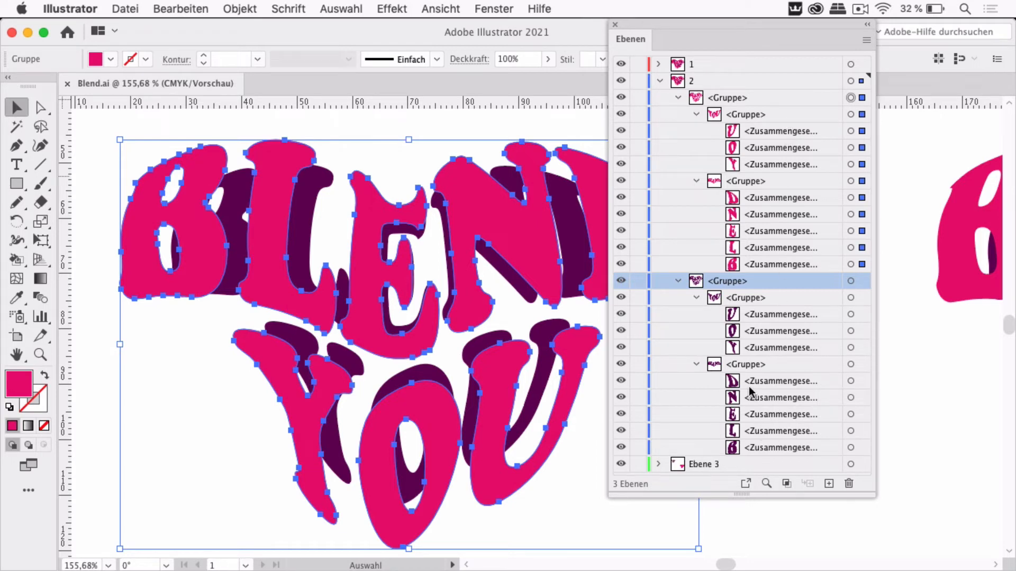
{"action": "mouse_move", "coordinate": [769, 435]}
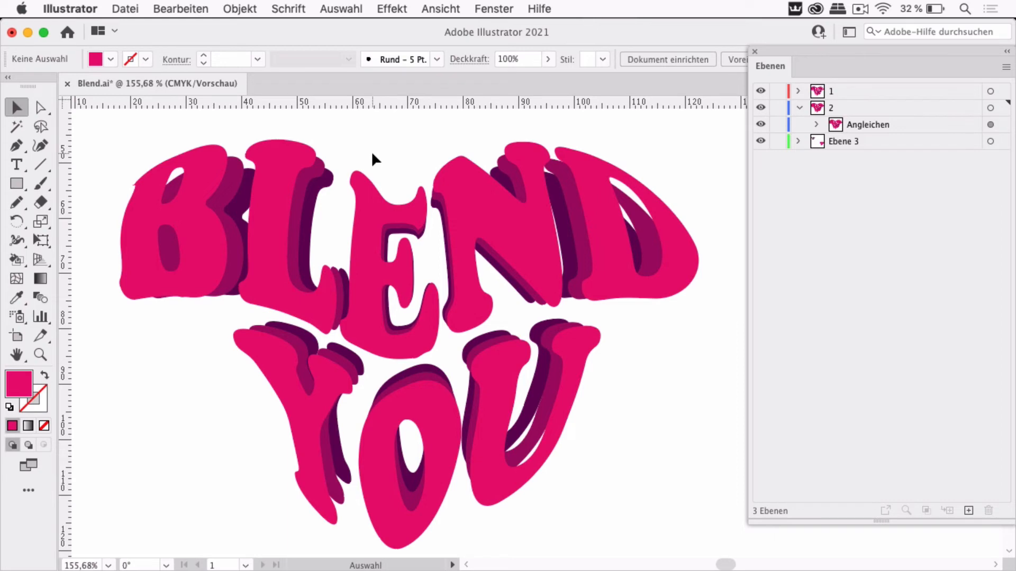
{"action": "mouse_move", "coordinate": [318, 233]}
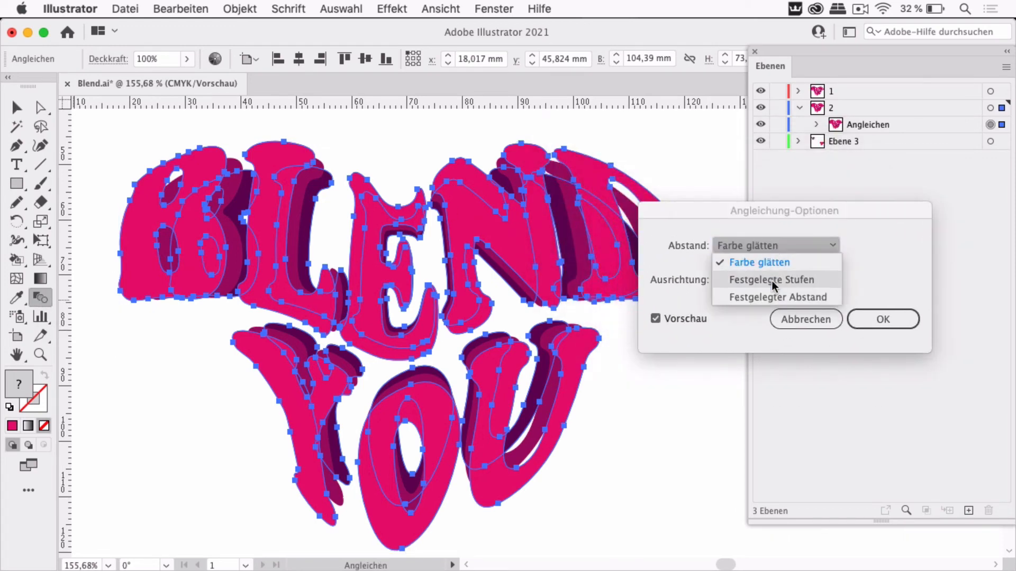
- Set Abstand to Festgelegte Stufen with 22 steps, apply it and deselect the finished blend
{"action": "left_click", "coordinate": [771, 279]}
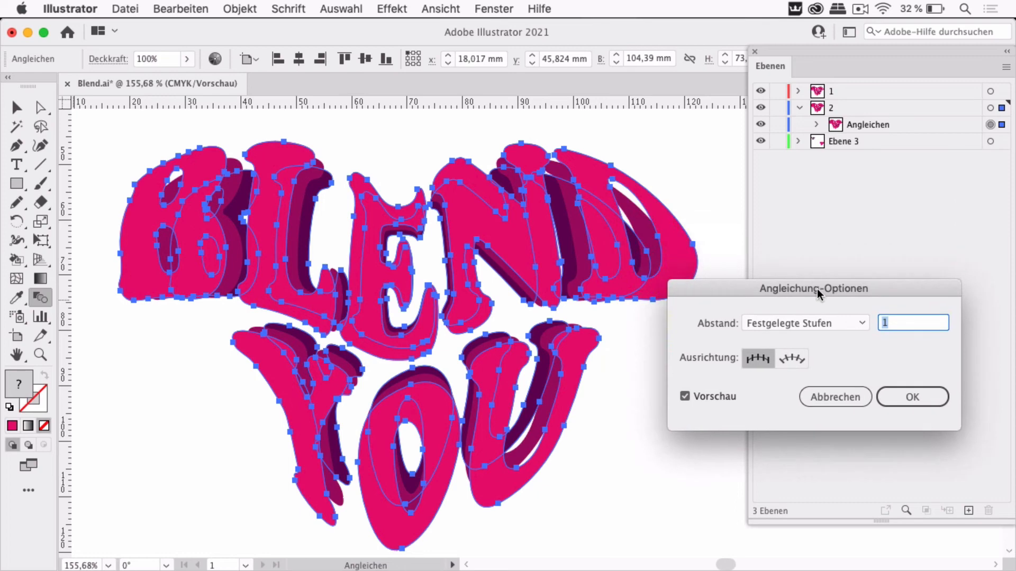
{"action": "mouse_move", "coordinate": [843, 325]}
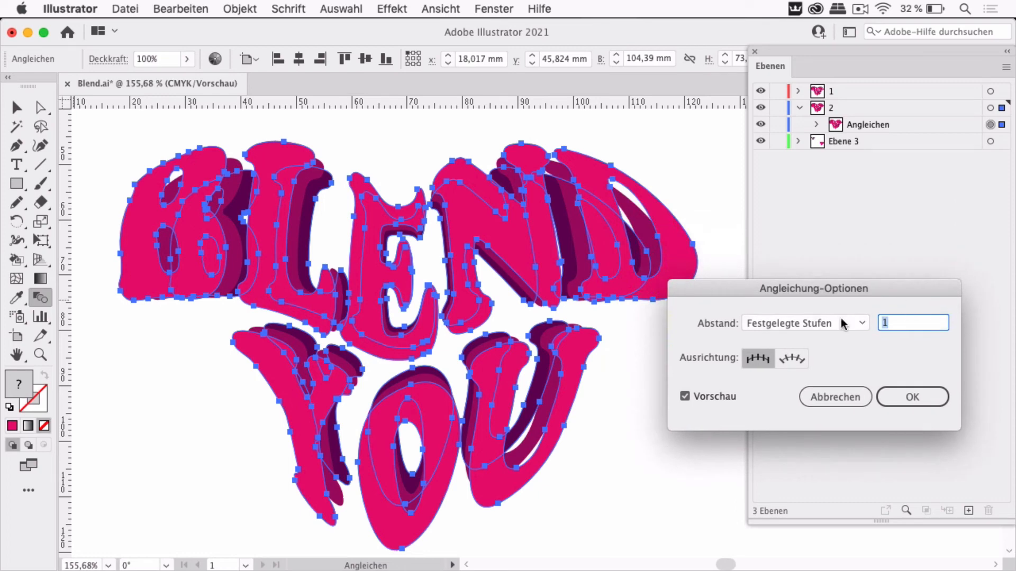
{"action": "type", "text": "1"}
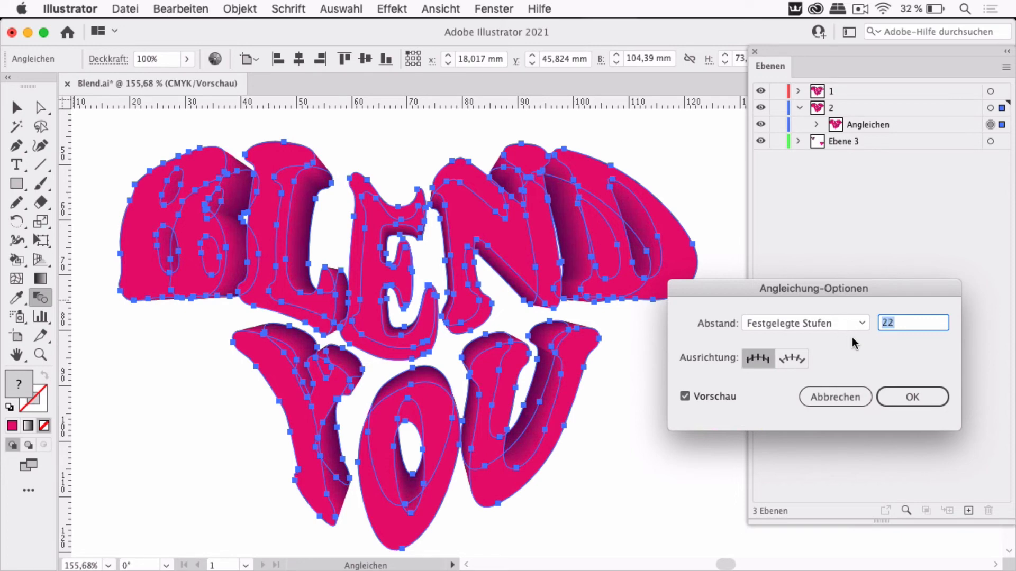
{"action": "left_click", "coordinate": [911, 397]}
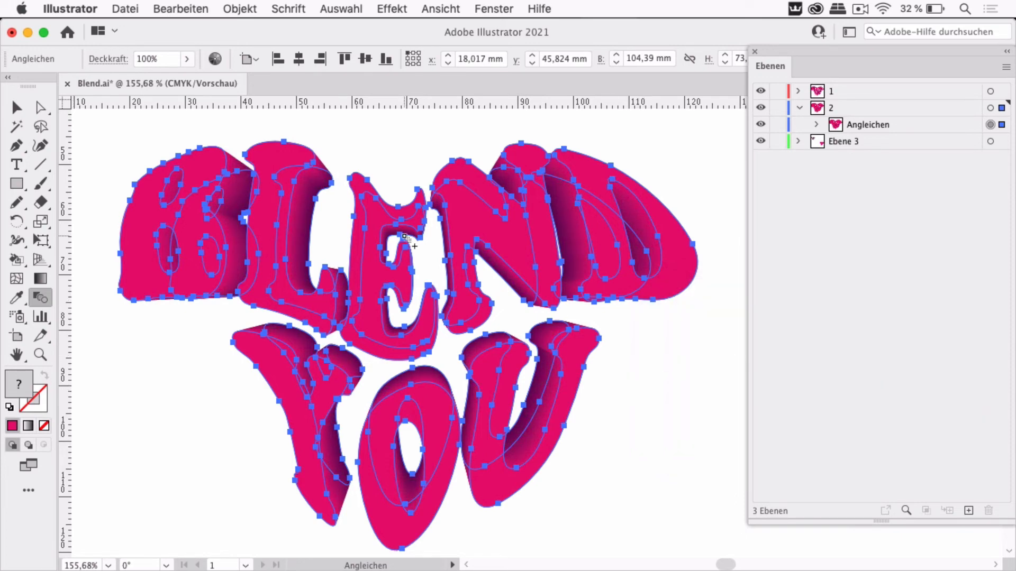
{"action": "left_click", "coordinate": [16, 108]}
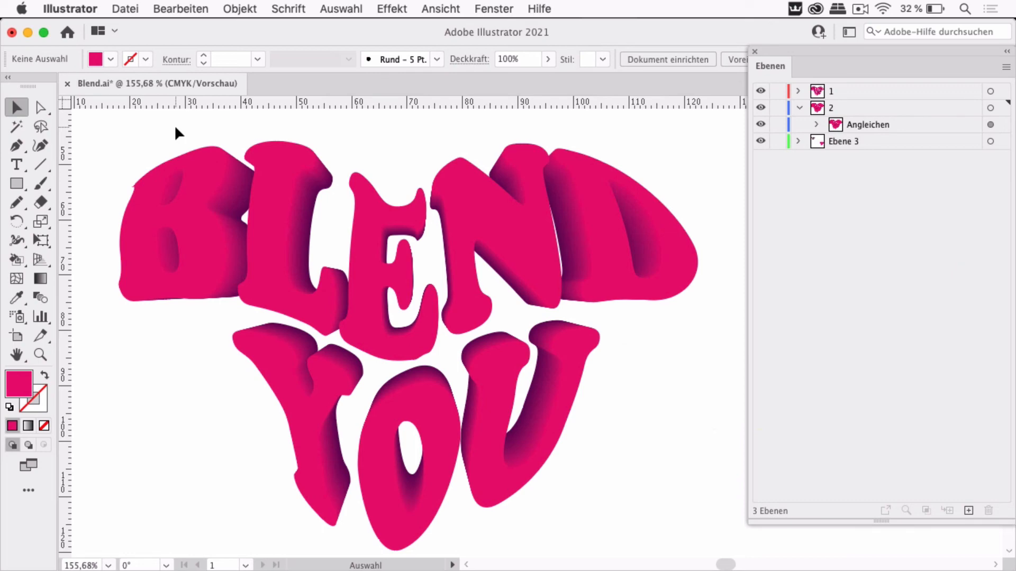
{"action": "mouse_move", "coordinate": [317, 243]}
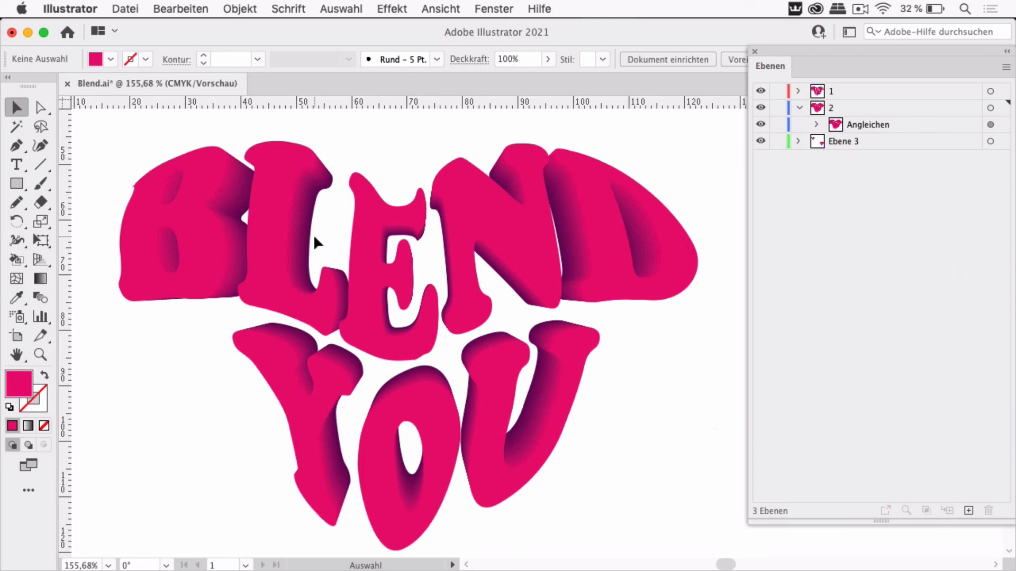